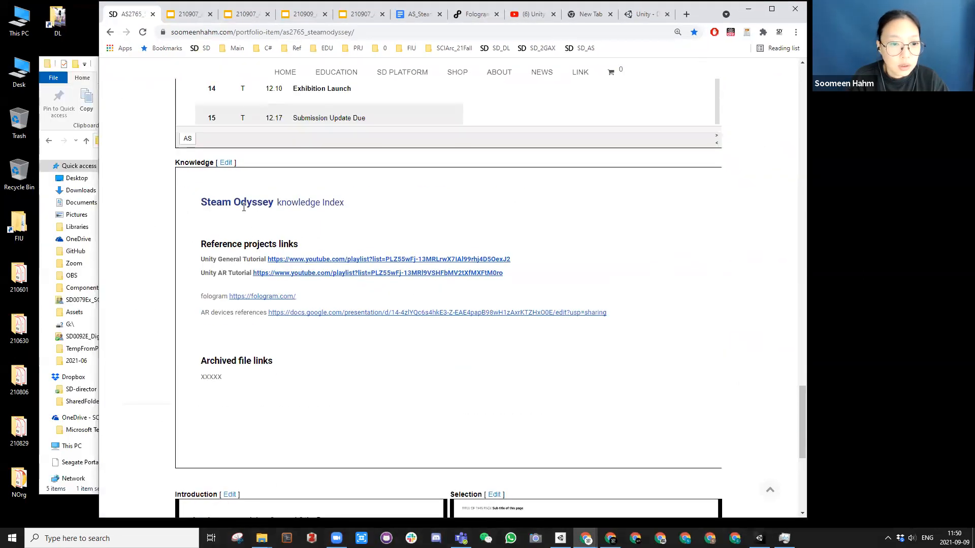
Select and copy the Unity AR Tutorial playlist URL from the knowledge index page
{"action": "left_click_drag", "start_coordinate": [411, 272], "coordinate": [504, 272]}
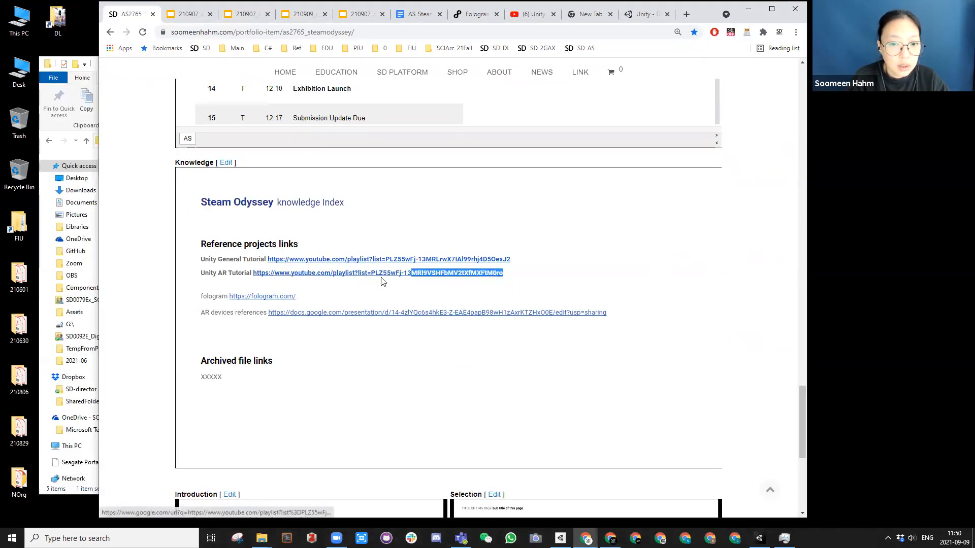
{"action": "scroll", "scroll_direction": "down", "scroll_amount": 3}
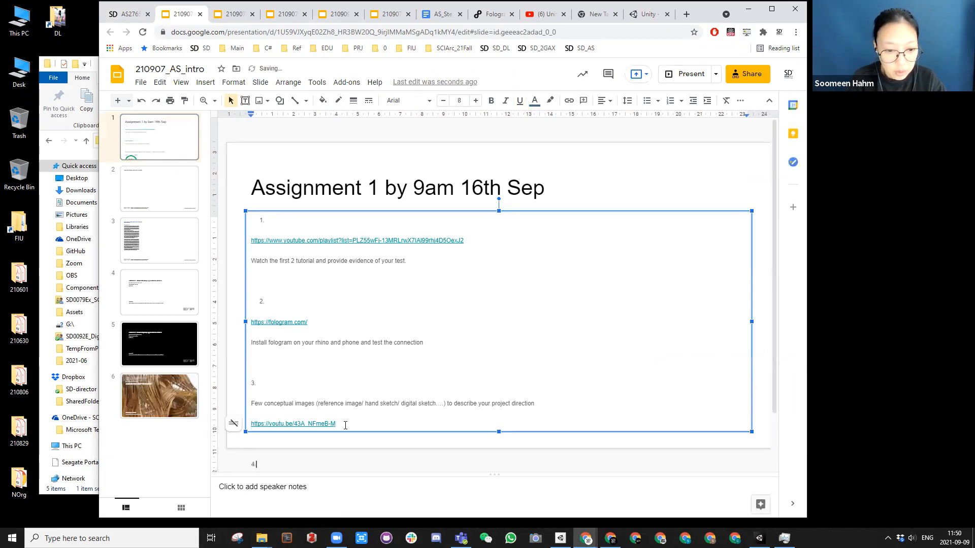
Add item 4, 'Optional Tutorials to Watch', to the assignment slide
{"action": "type", "text": "Optional"}
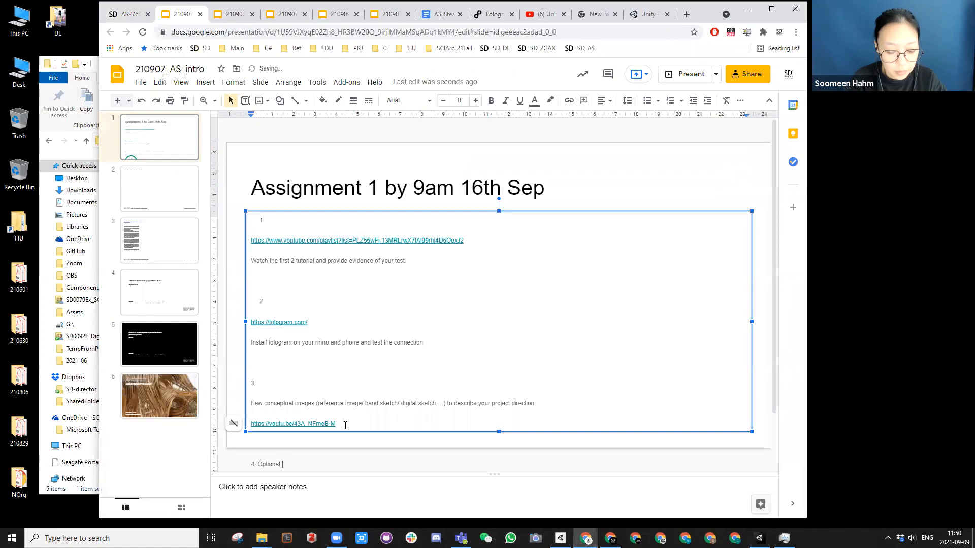
{"action": "type", "text": "Tutorials to Watch"}
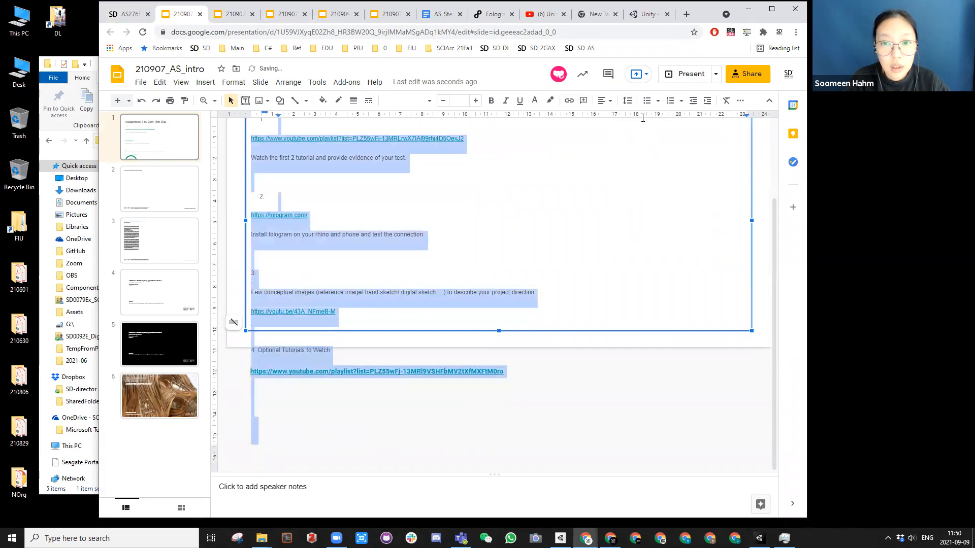
{"action": "left_click", "coordinate": [626, 100]}
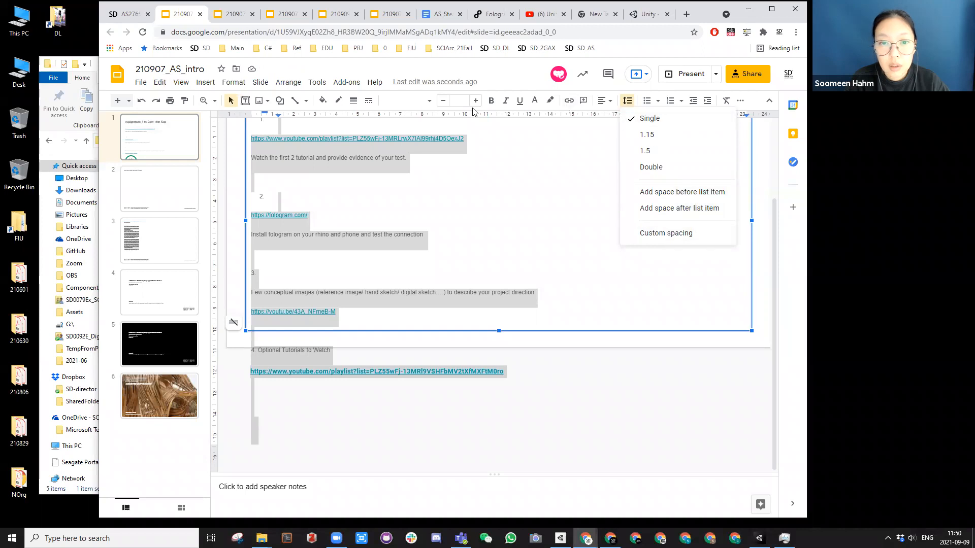
Tighten the assignment list's line spacing and format the tasks as bullets
{"action": "left_click", "coordinate": [665, 233]}
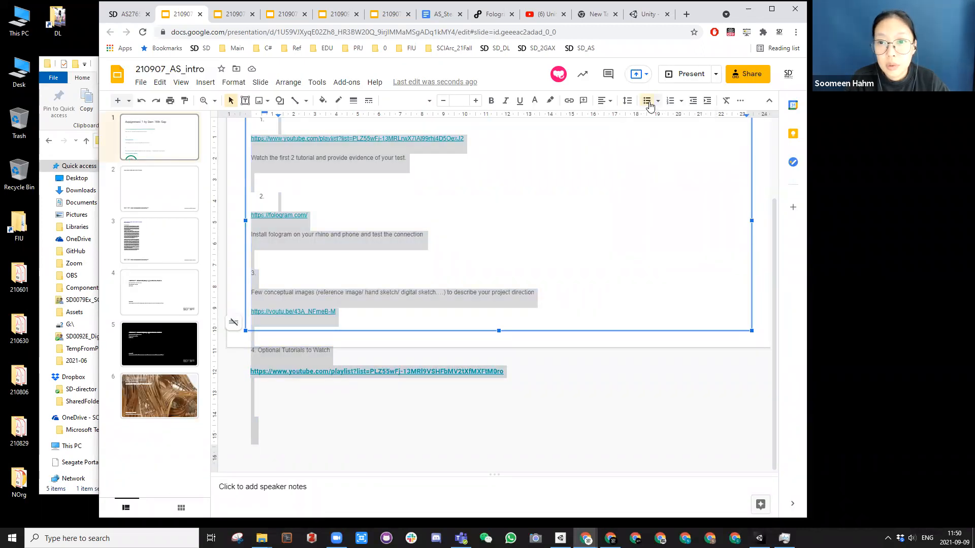
{"action": "left_click", "coordinate": [647, 100]}
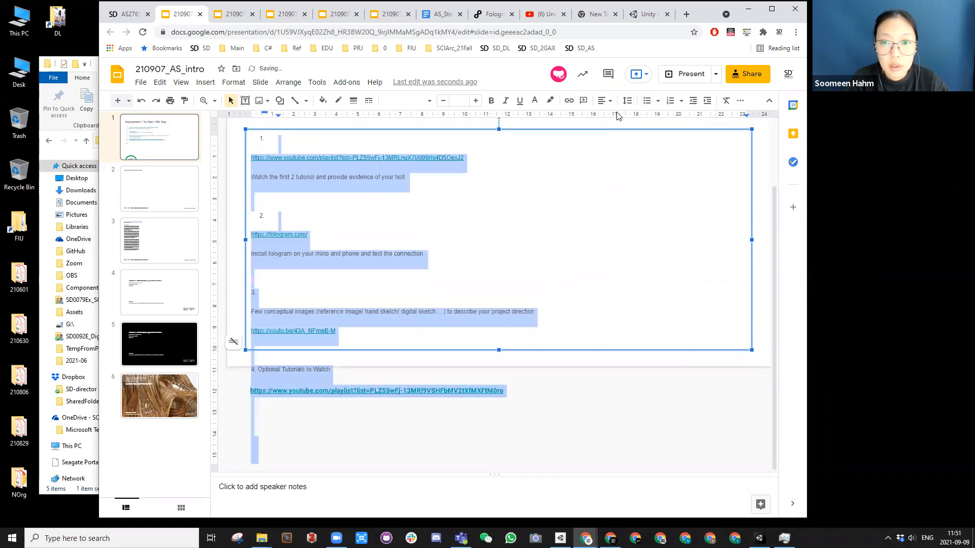
{"action": "left_click", "coordinate": [626, 100]}
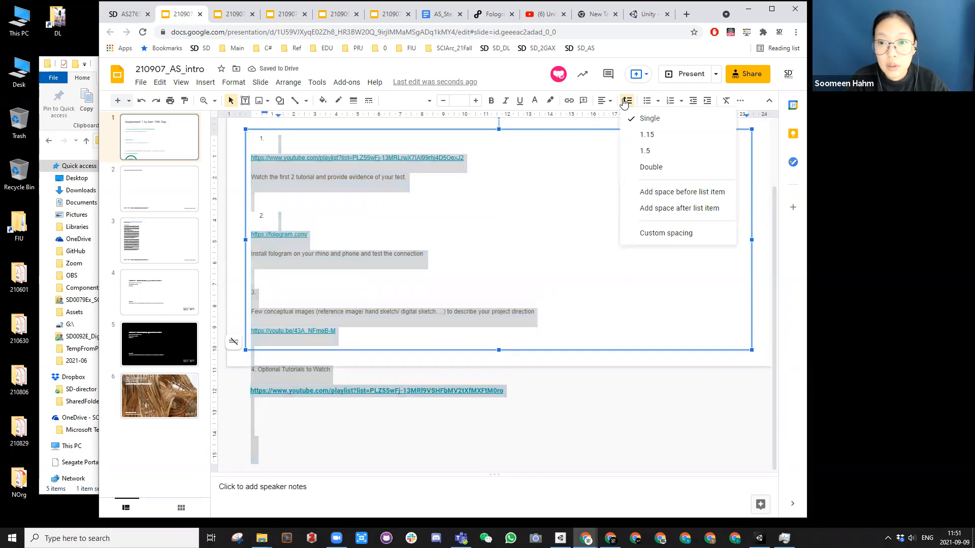
{"action": "left_click", "coordinate": [649, 119]}
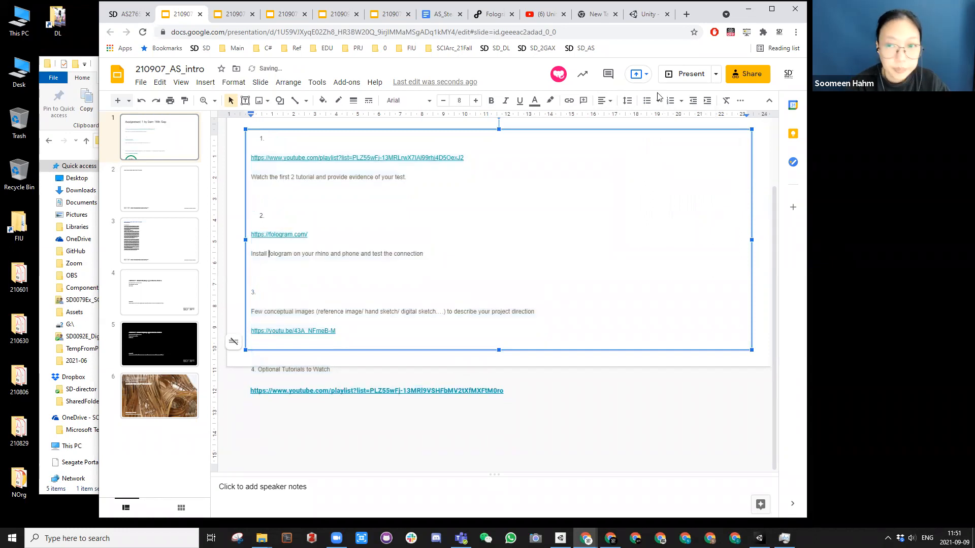
{"action": "left_click", "coordinate": [646, 100]}
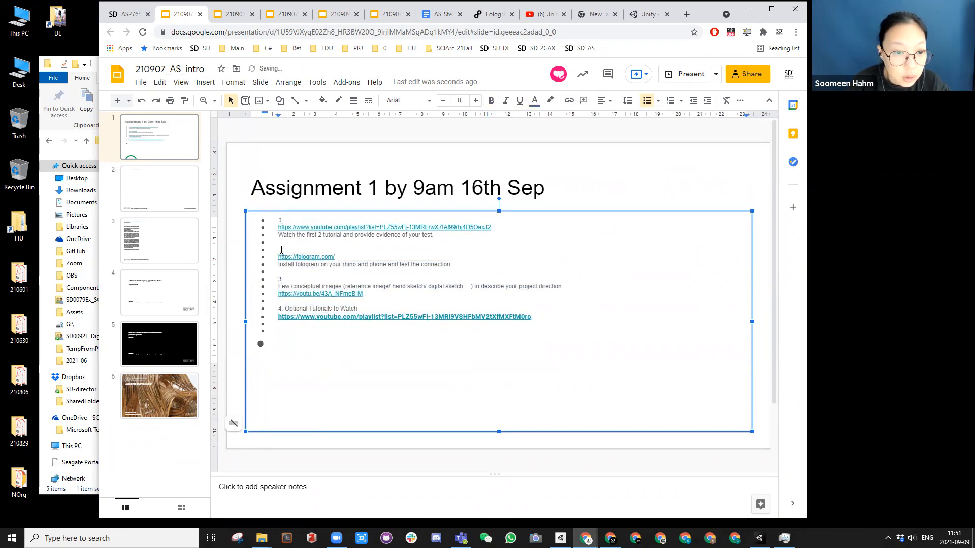
{"action": "type", "text": "2"}
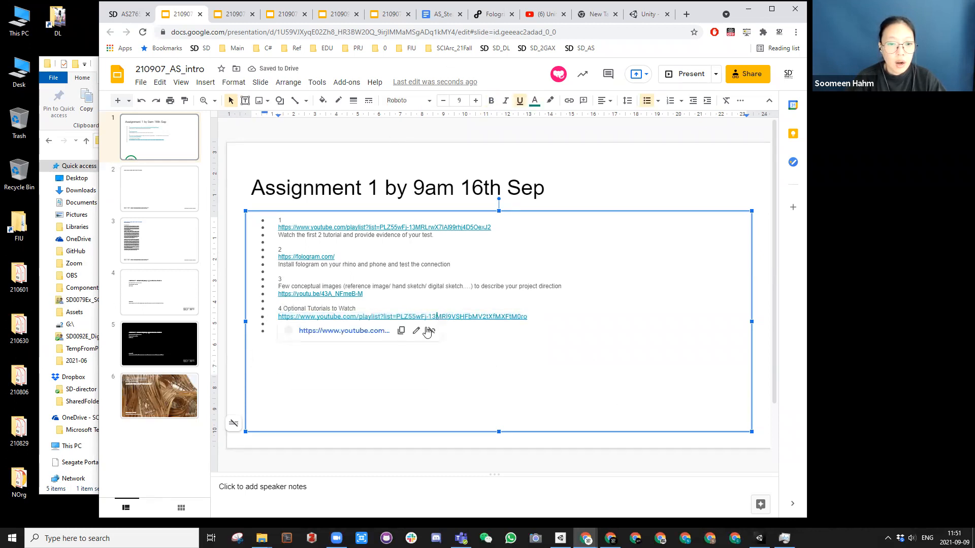
{"action": "left_click", "coordinate": [403, 317]}
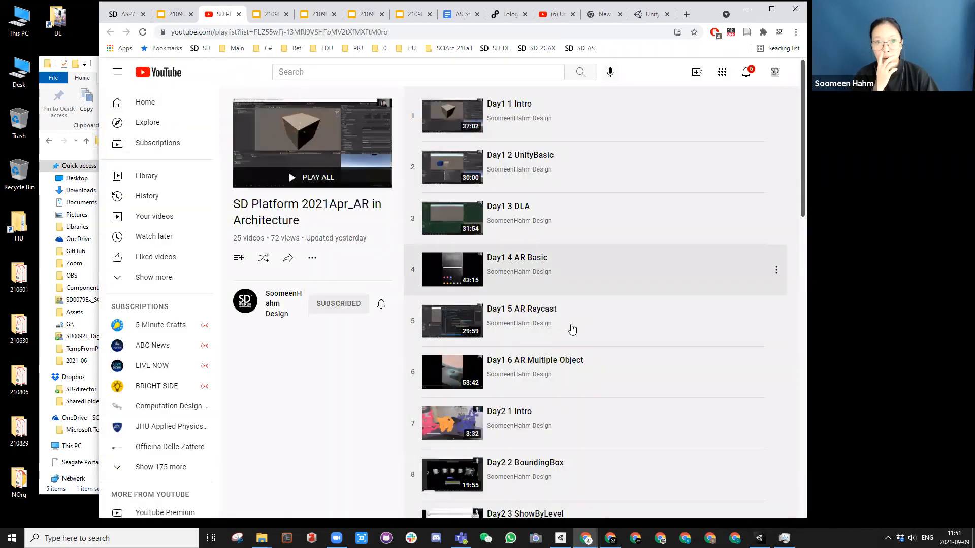
Scroll the SD Platform 2021Apr_AR in Architecture playlist down to the Day2 videos
{"action": "scroll", "scroll_direction": "down", "scroll_amount": 3}
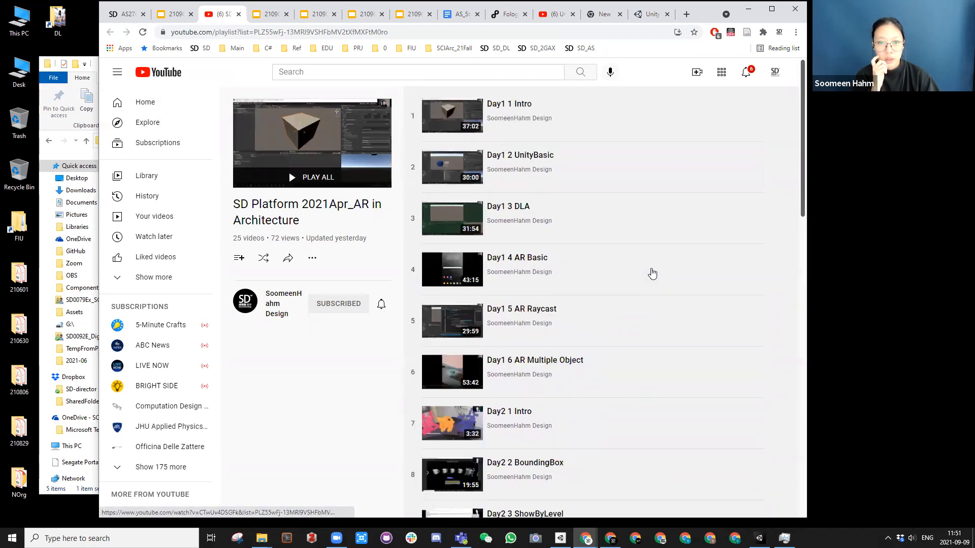
{"action": "mouse_move", "coordinate": [509, 214]}
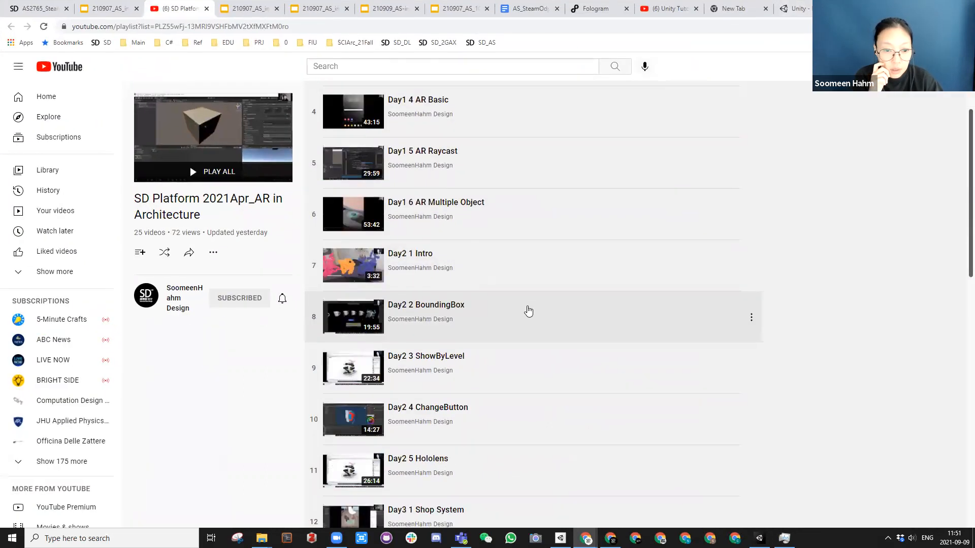
{"action": "mouse_move", "coordinate": [451, 305]}
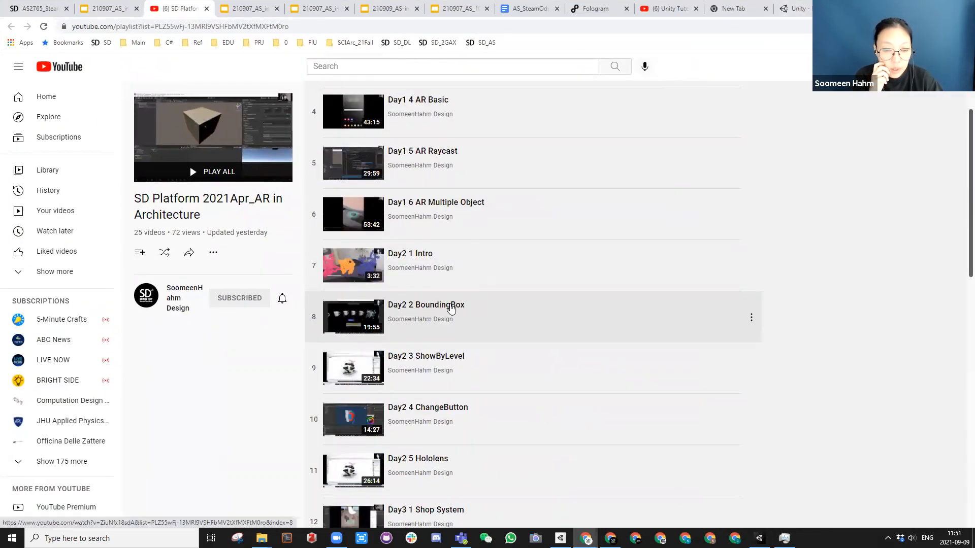
{"action": "mouse_move", "coordinate": [416, 260]}
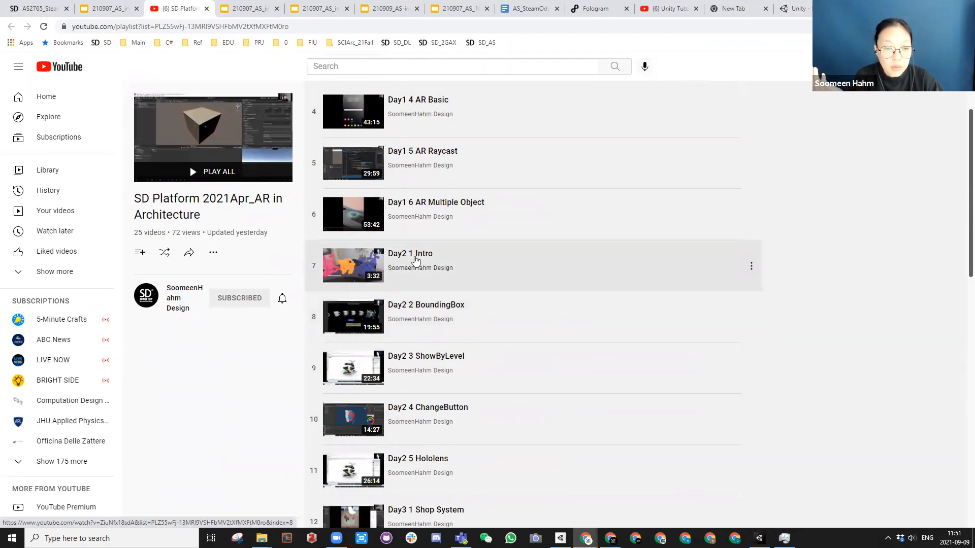
{"action": "mouse_move", "coordinate": [426, 311]}
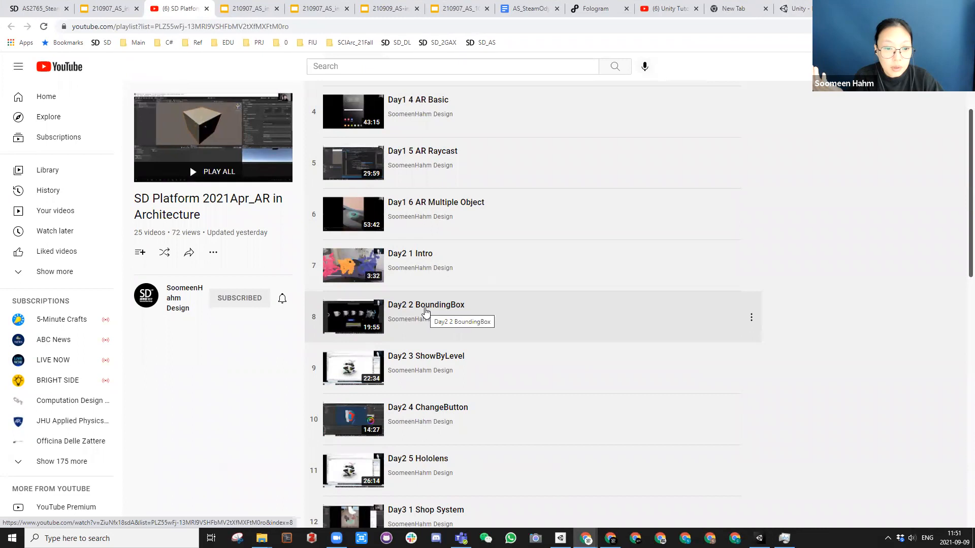
Preview the Day2 2 BoundingBox video's build section, then bring up Day2 4 ChangeButton
{"action": "left_click", "coordinate": [426, 304]}
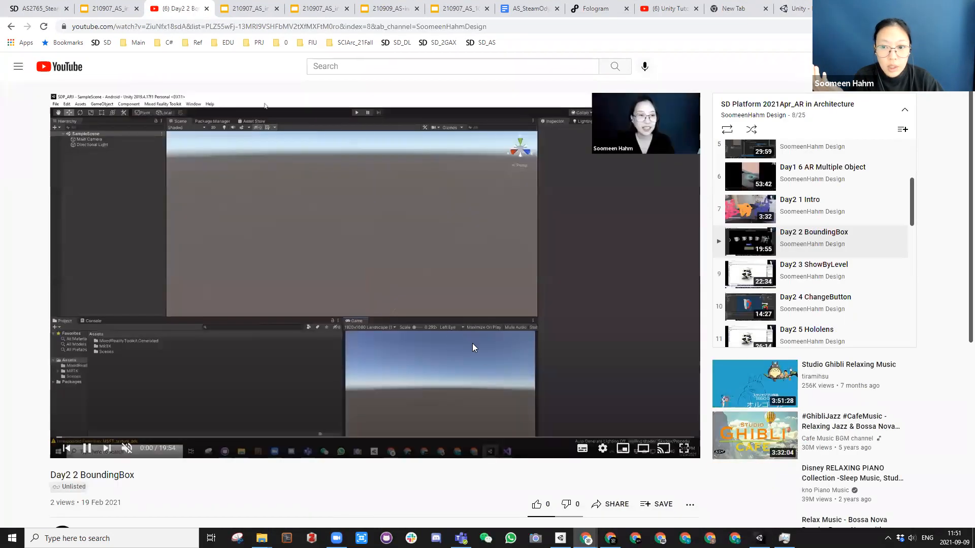
{"action": "mouse_move", "coordinate": [615, 436]}
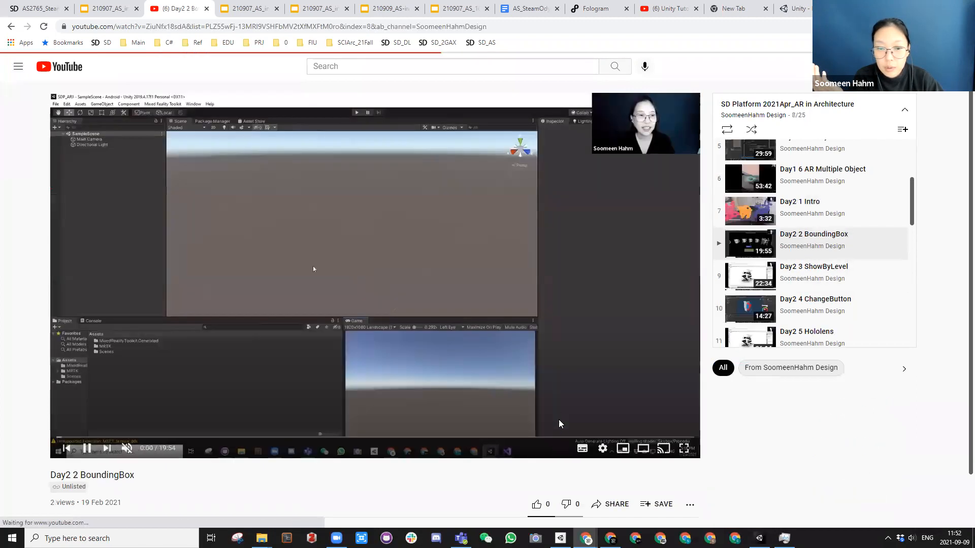
{"action": "mouse_move", "coordinate": [613, 438]}
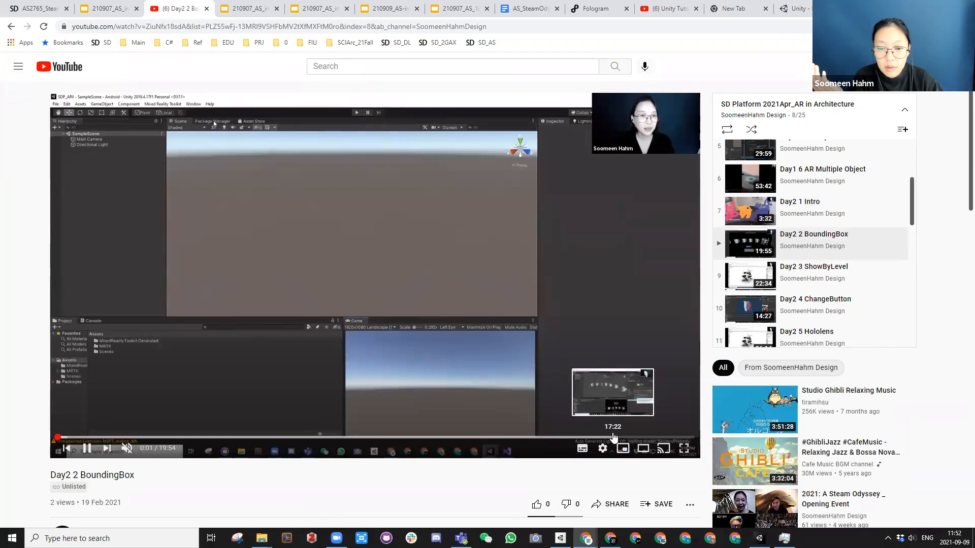
{"action": "left_click", "coordinate": [612, 437]}
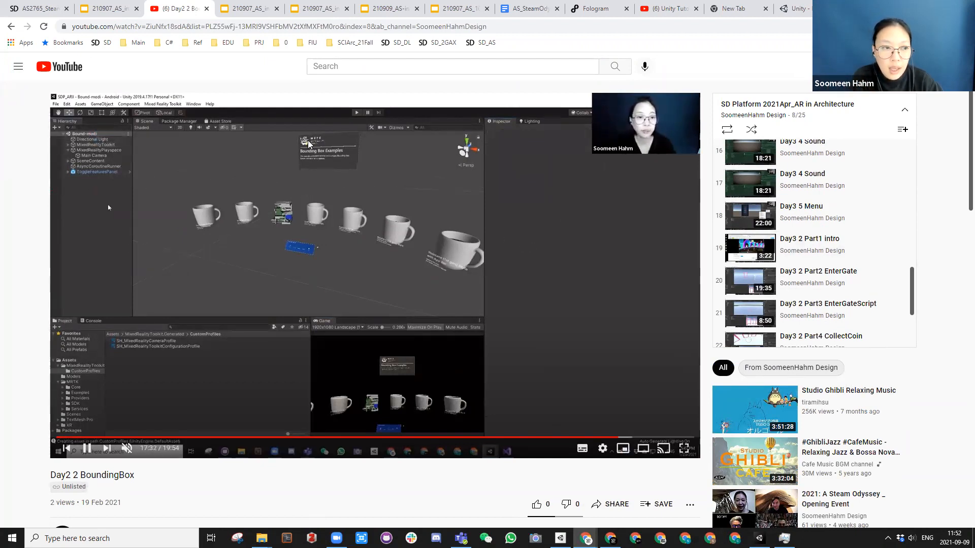
{"action": "left_click", "coordinate": [56, 103]}
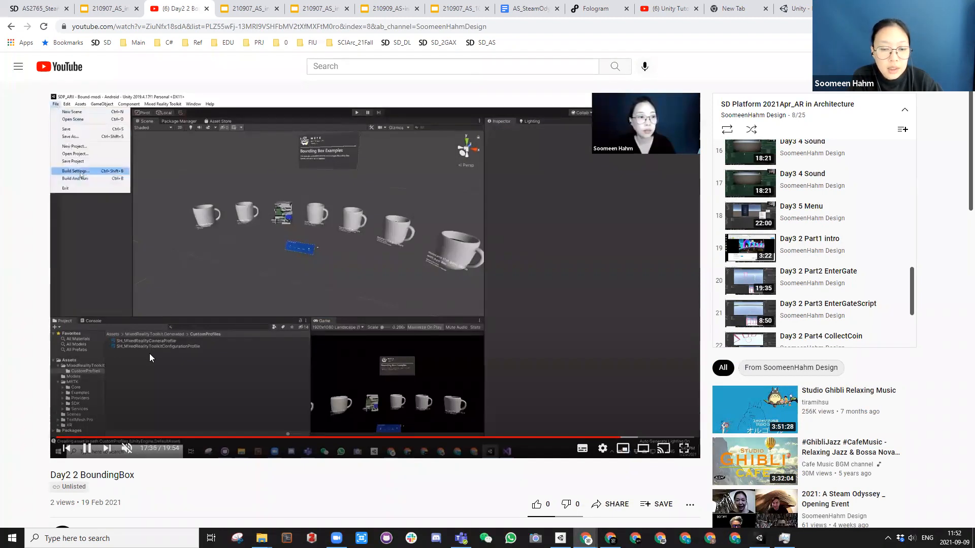
{"action": "left_click", "coordinate": [73, 171]}
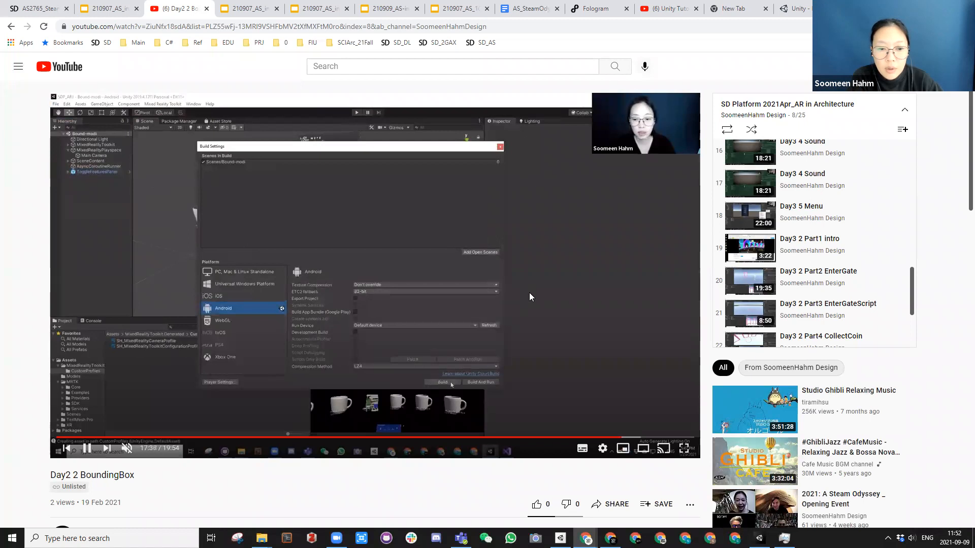
{"action": "left_click", "coordinate": [442, 382]}
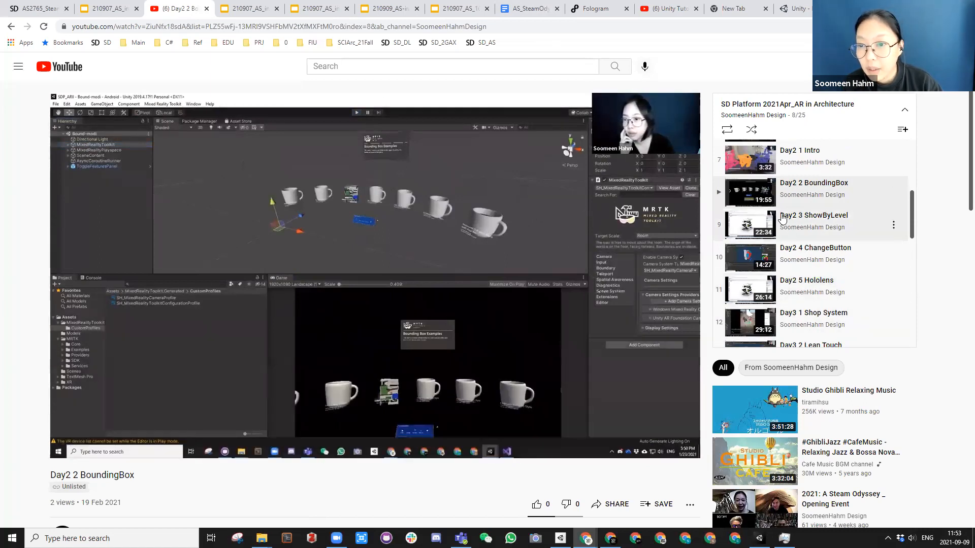
{"action": "mouse_move", "coordinate": [808, 257]}
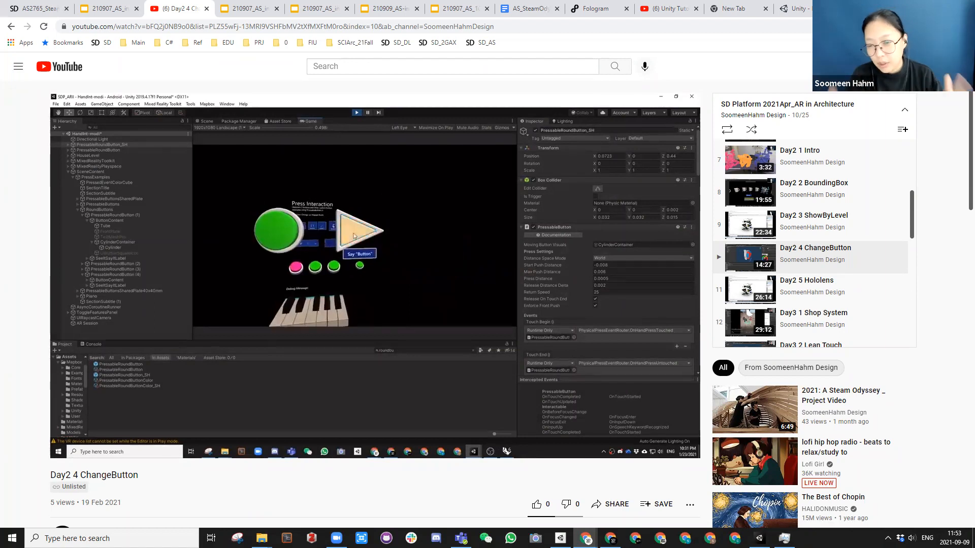
{"action": "scroll", "scroll_direction": "down", "scroll_amount": 3}
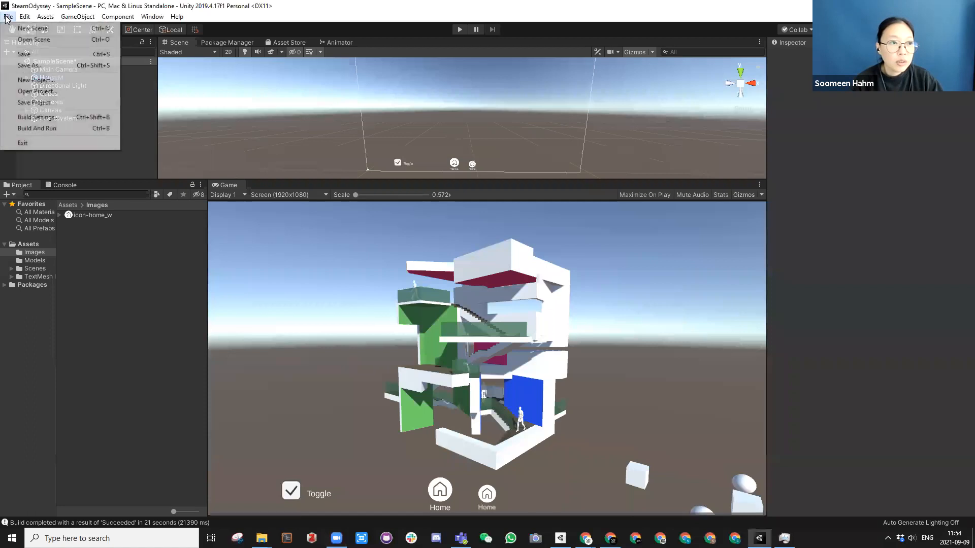
Switch the build platform to Android and review the Android Player Settings
{"action": "left_click", "coordinate": [37, 116]}
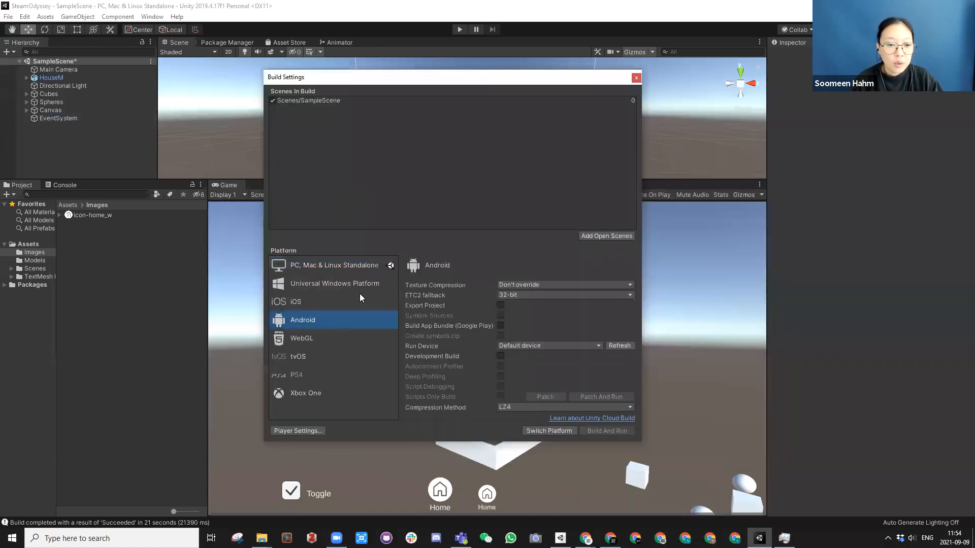
{"action": "left_click", "coordinate": [548, 431]}
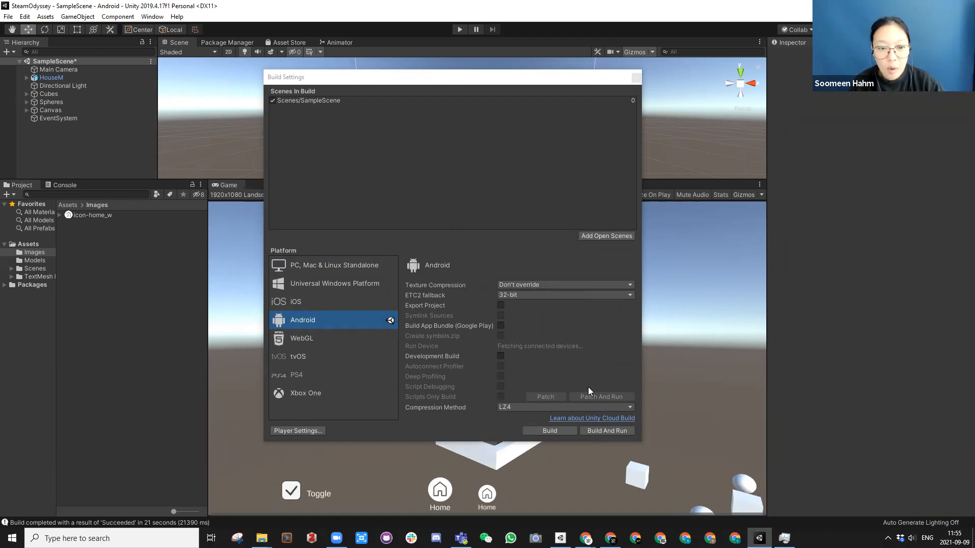
{"action": "mouse_move", "coordinate": [601, 243]}
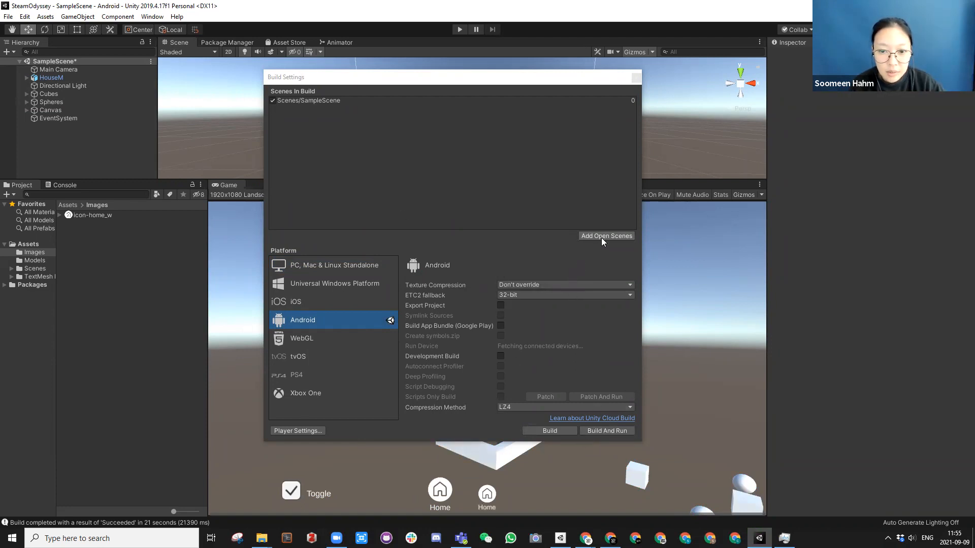
{"action": "mouse_move", "coordinate": [294, 434]}
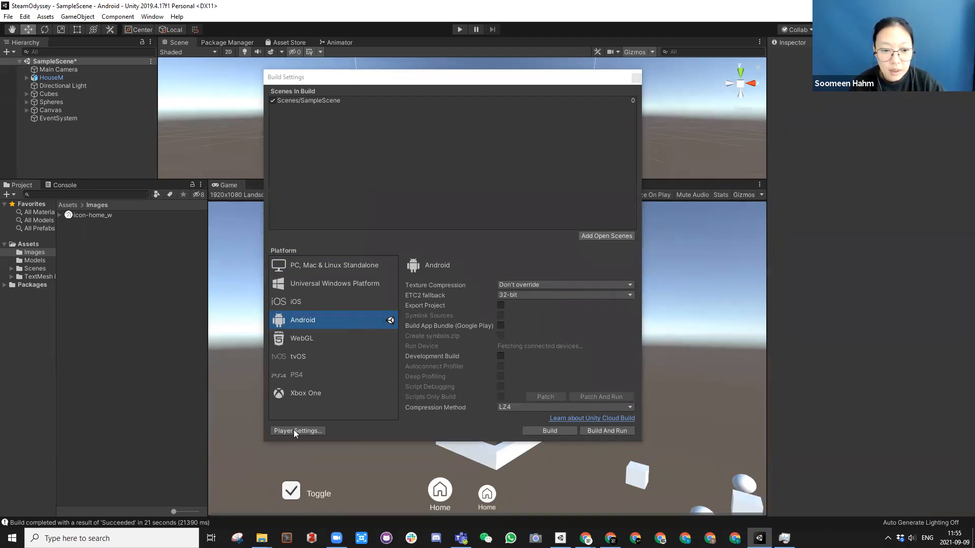
{"action": "left_click", "coordinate": [297, 430]}
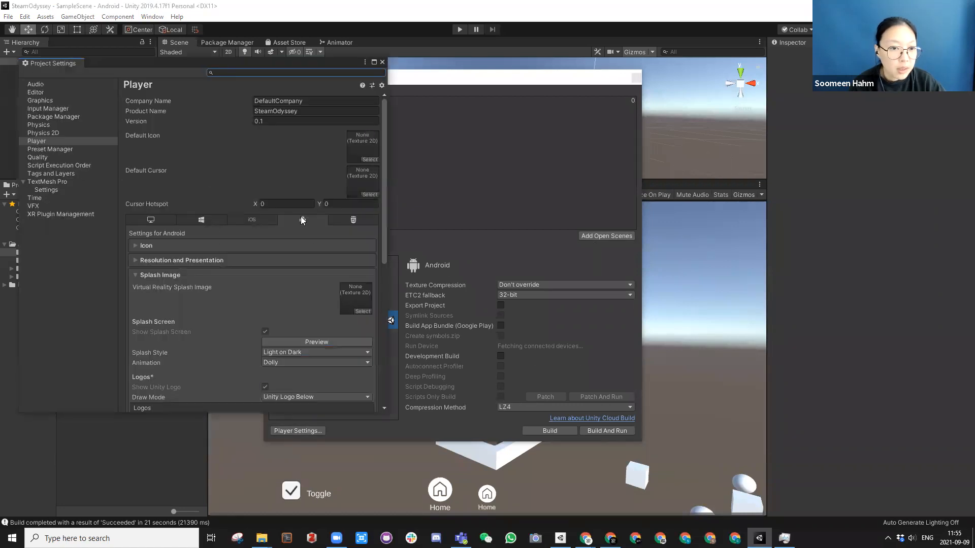
{"action": "scroll", "scroll_direction": "down", "scroll_amount": 3}
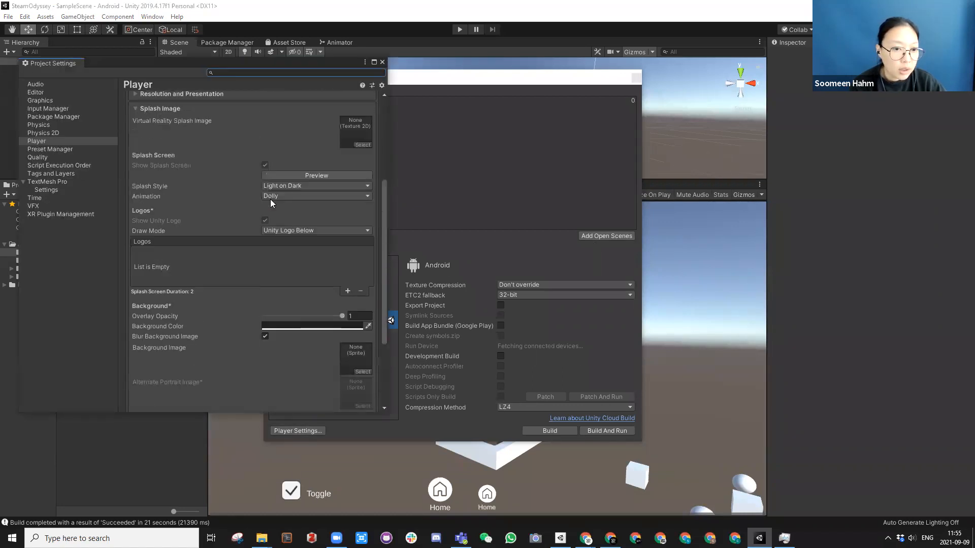
{"action": "left_click", "coordinate": [383, 61]}
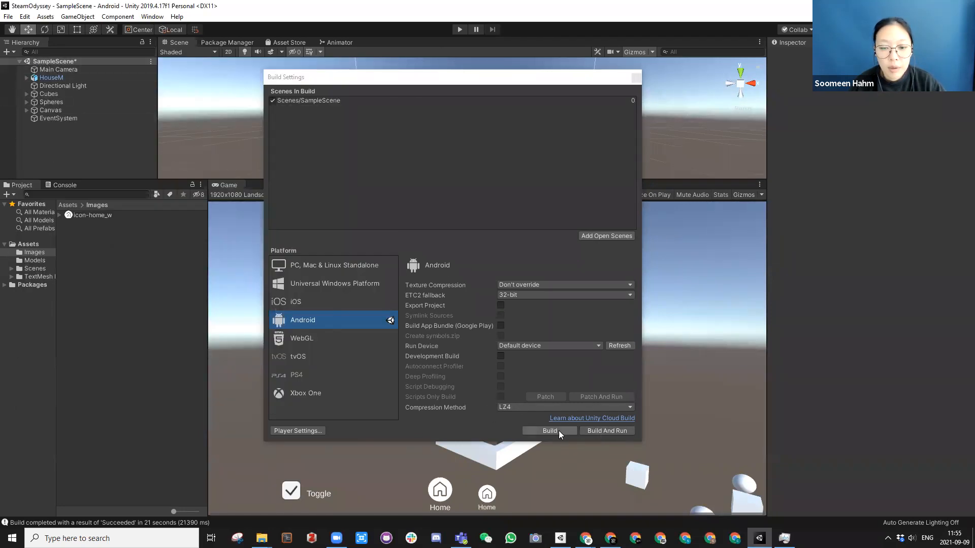
Build the Android app as ToggleHouseApp.apk into a new AndroidBuilds folder
{"action": "left_click", "coordinate": [549, 430]}
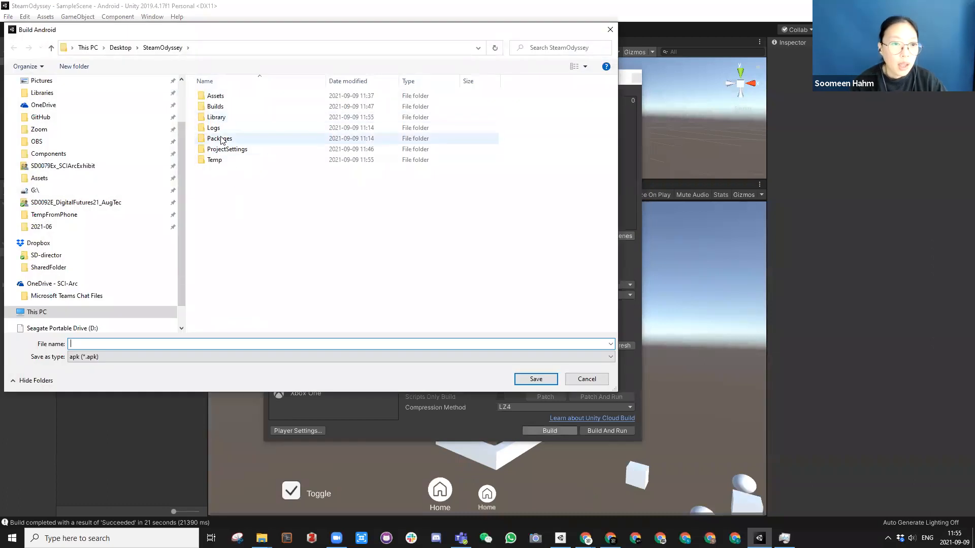
{"action": "left_click", "coordinate": [74, 66]}
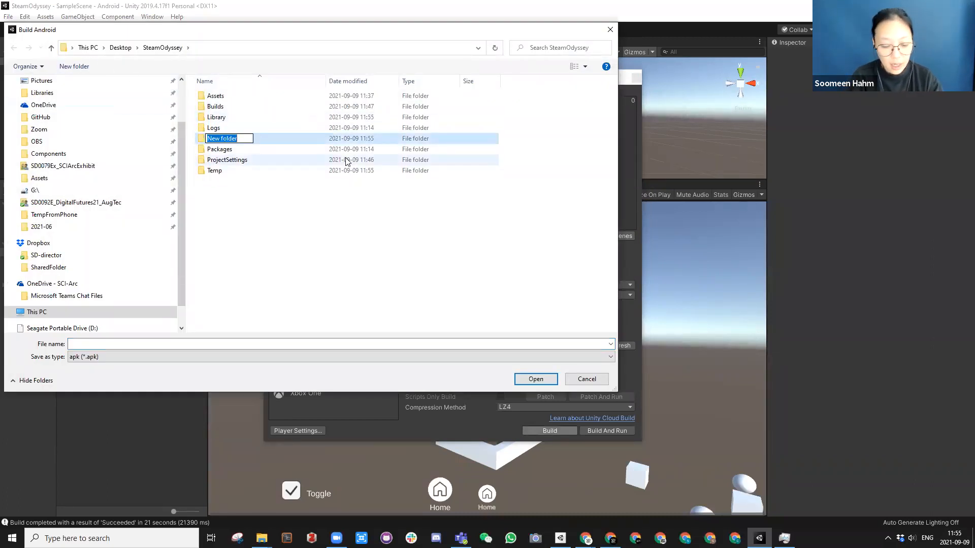
{"action": "type", "text": "AndroidBuilds"}
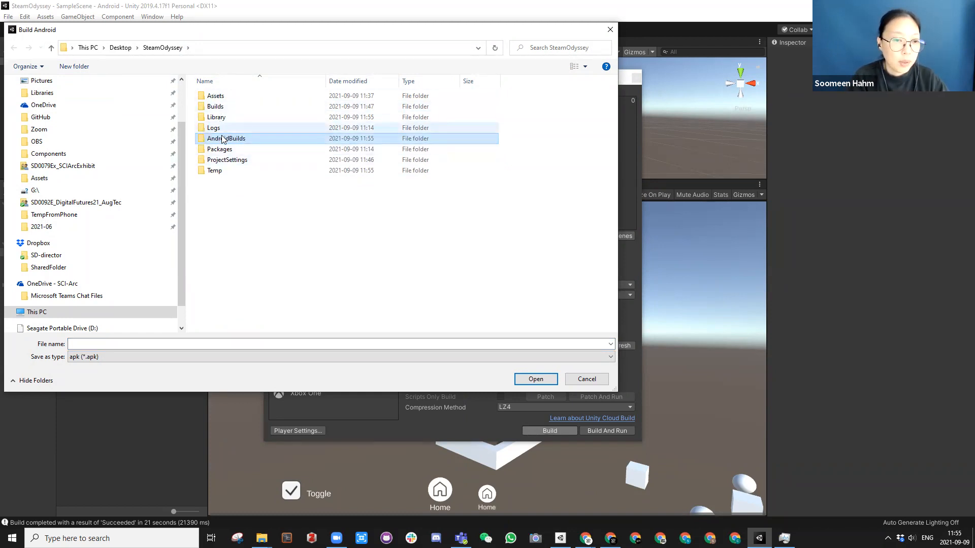
{"action": "double_click", "coordinate": [225, 138]}
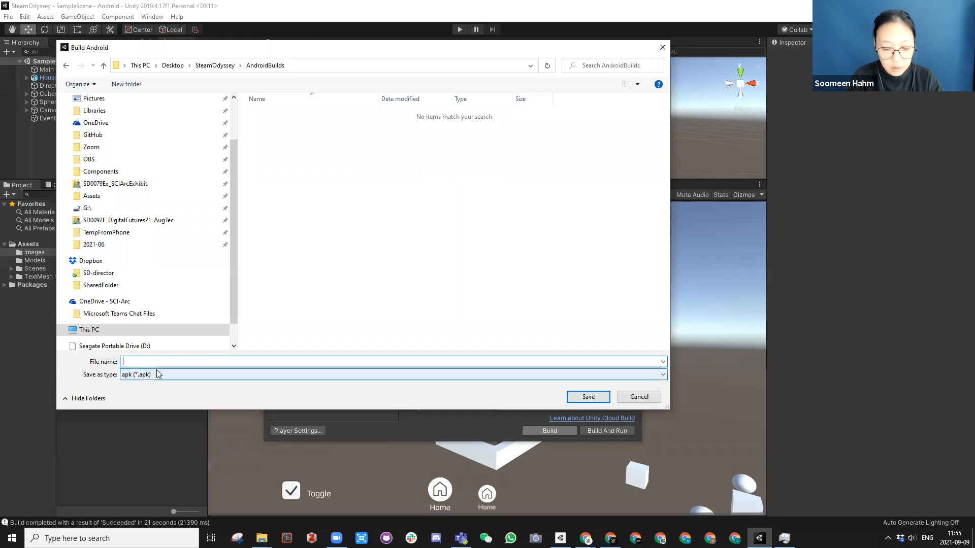
{"action": "type", "text": "Toggle"}
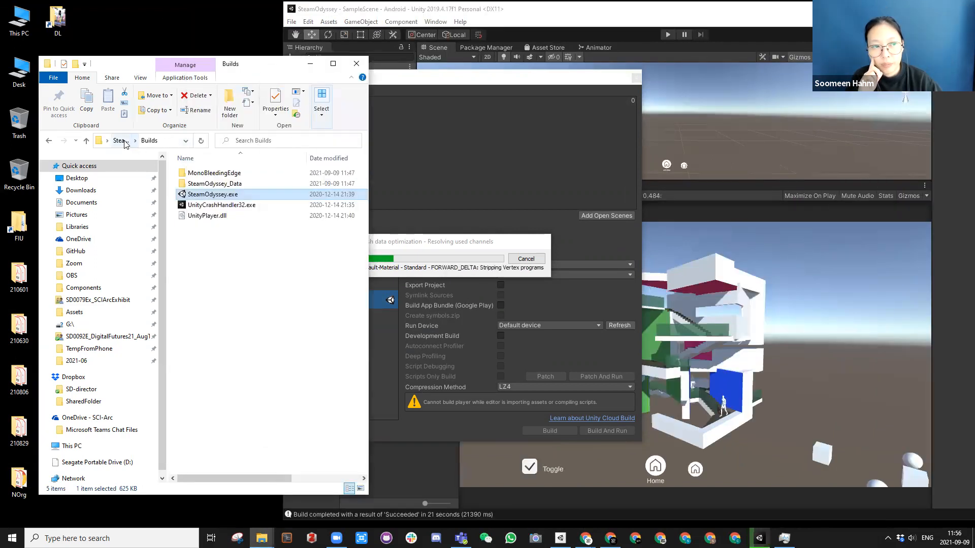
Navigate Explorer up from Builds to the SteamOdyssey folder showing AndroidBuilds
{"action": "left_click", "coordinate": [132, 140]}
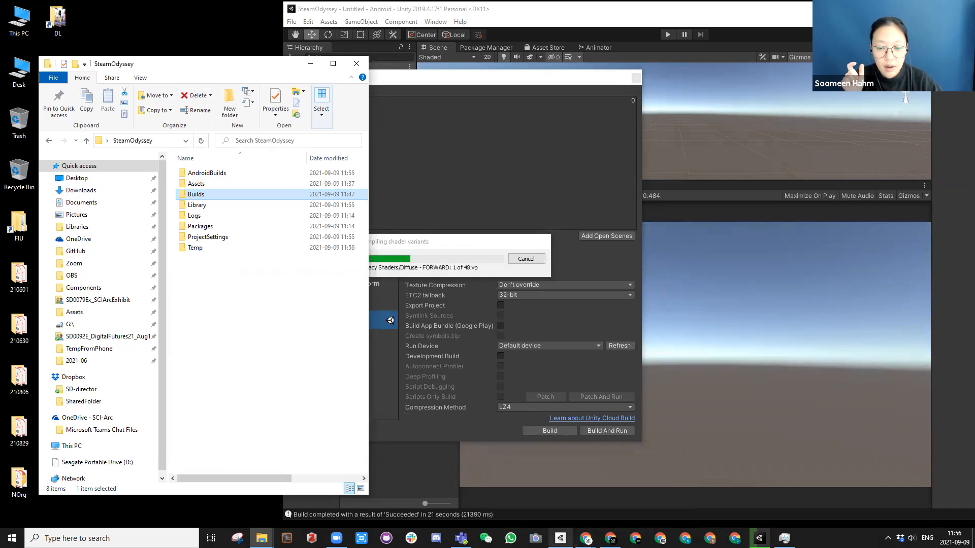
{"action": "mouse_move", "coordinate": [610, 538]}
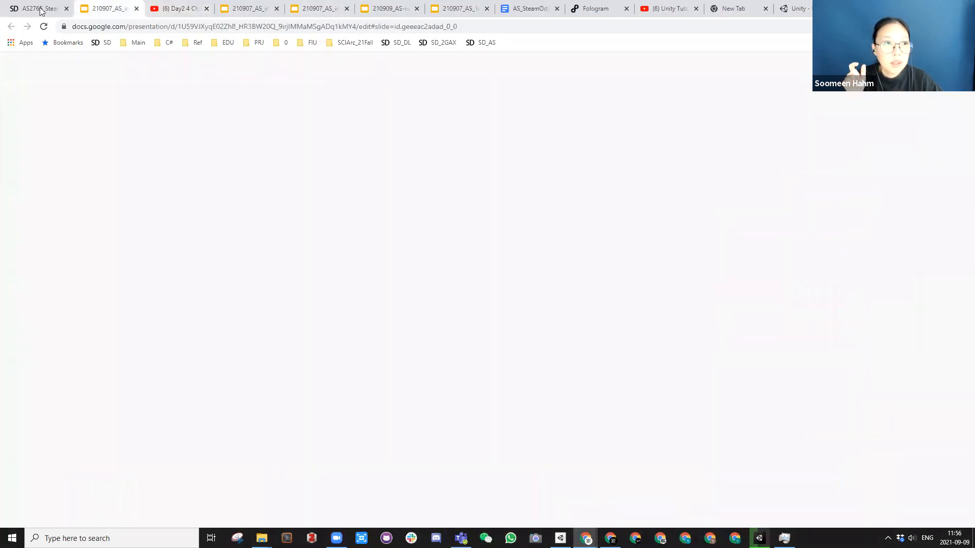
Open the SteamOdyssey_AS shared Drive folder through the course website's Google Drive link
{"action": "left_click", "coordinate": [34, 8]}
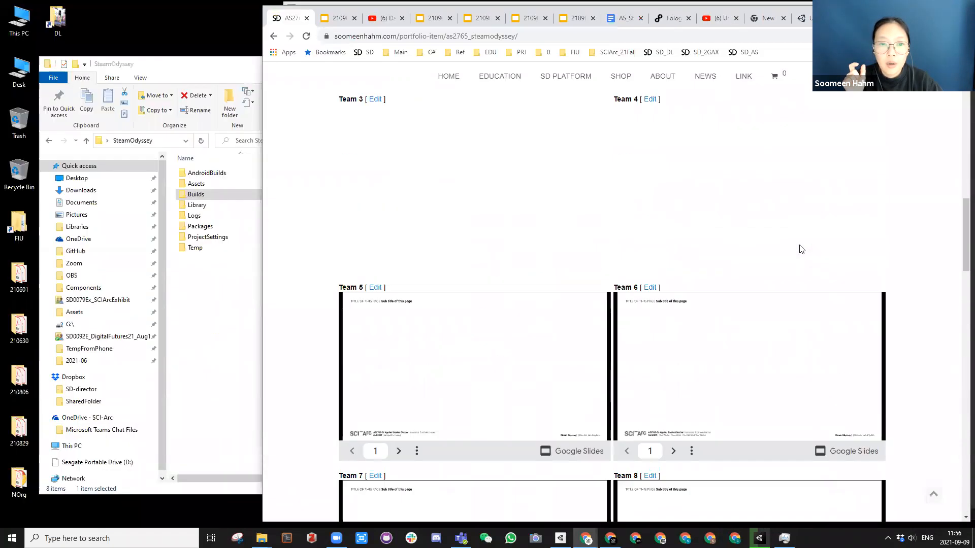
{"action": "scroll", "scroll_direction": "up", "scroll_amount": 3}
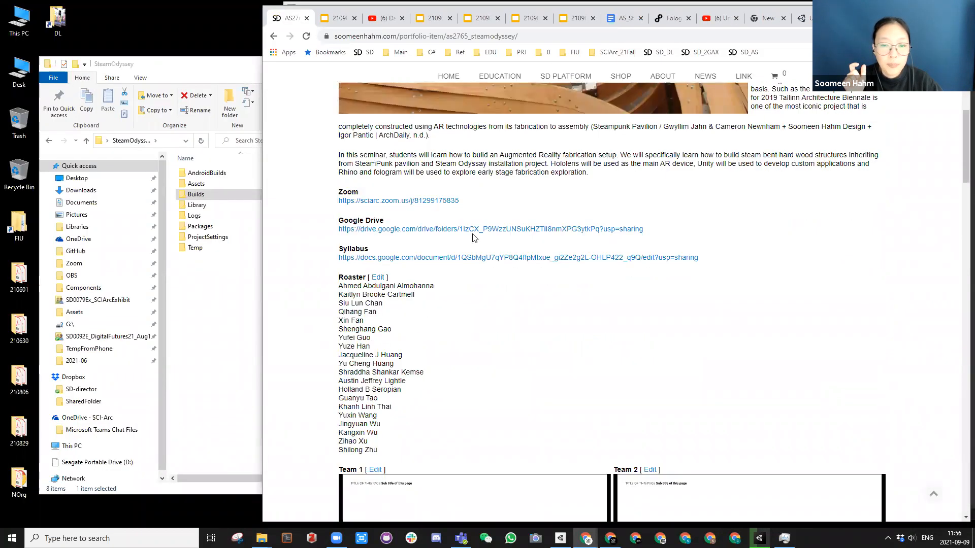
{"action": "left_click", "coordinate": [490, 229]}
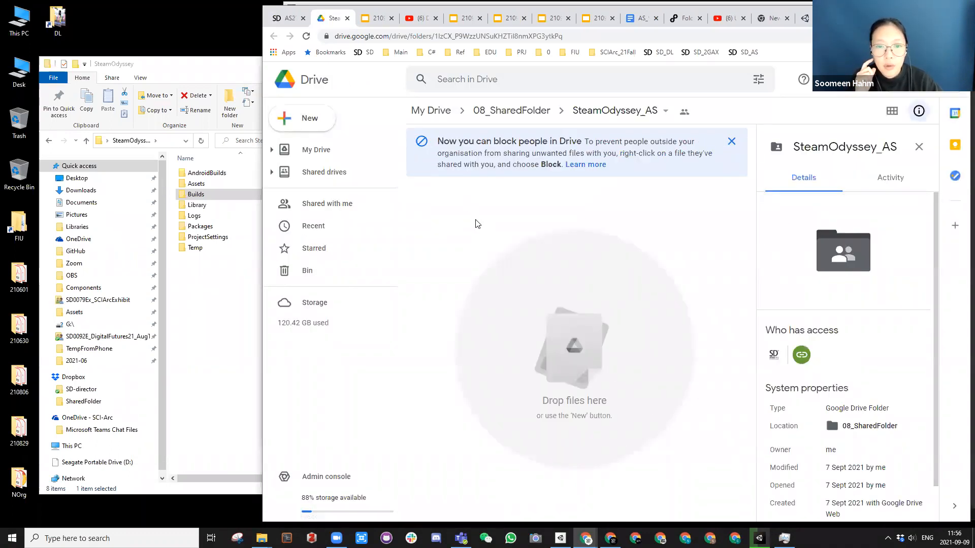
Create a 'SoomeenHahm' folder in SteamOdyssey_AS and open it
{"action": "left_click", "coordinate": [302, 117]}
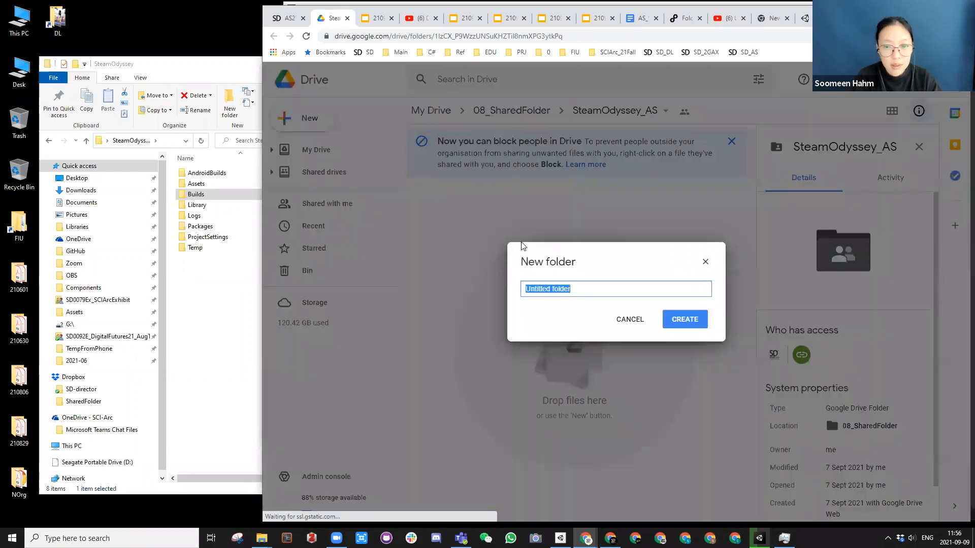
{"action": "type", "text": "SoomeenHah"}
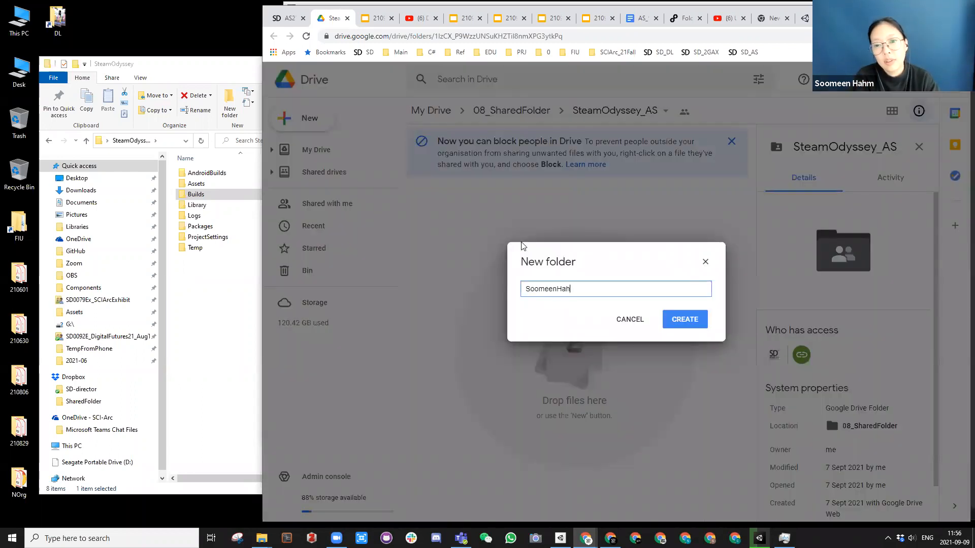
{"action": "left_click", "coordinate": [684, 319]}
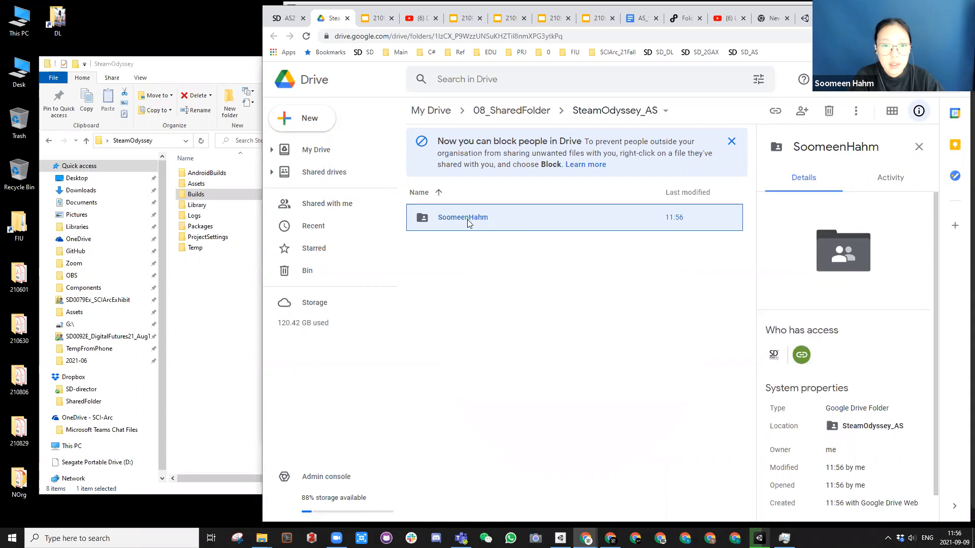
{"action": "double_click", "coordinate": [462, 216]}
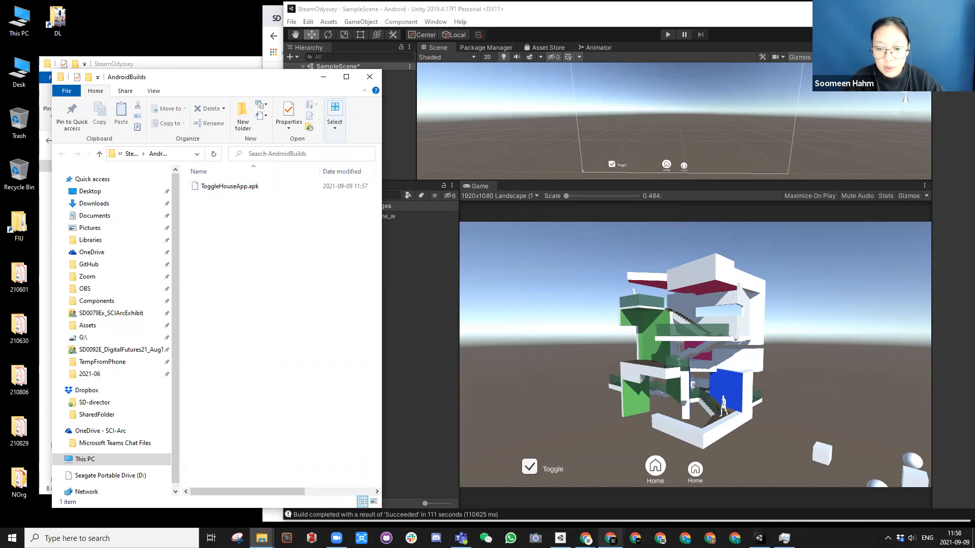
{"action": "mouse_move", "coordinate": [609, 538]}
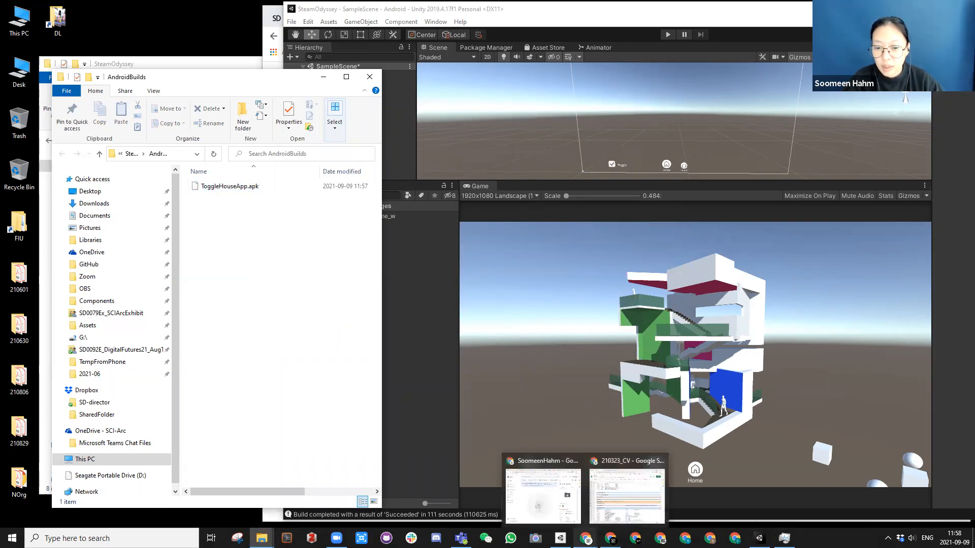